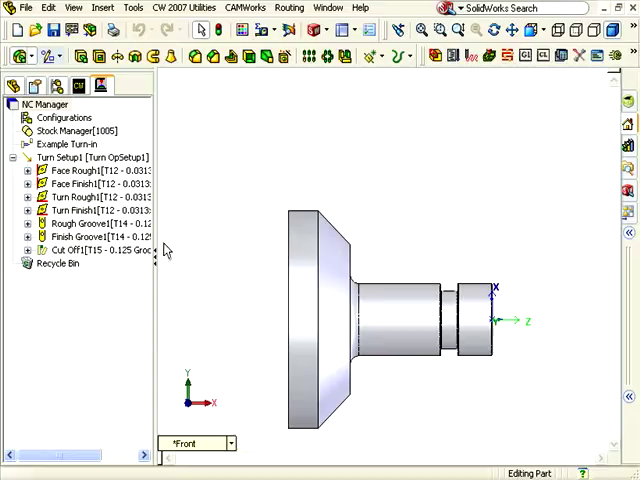
Select the first Turn Rough operation to display its roughing toolpath on the part
left_click(80, 210)
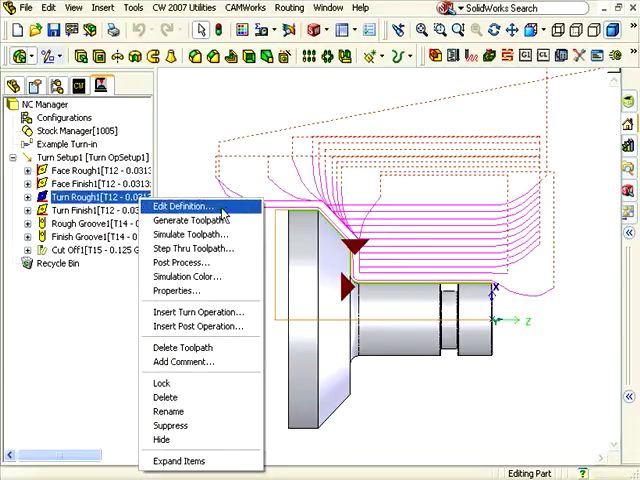
Set the first Turn Rough operation's radial and axial allowances to 3 in Edit Definition
left_click(182, 208)
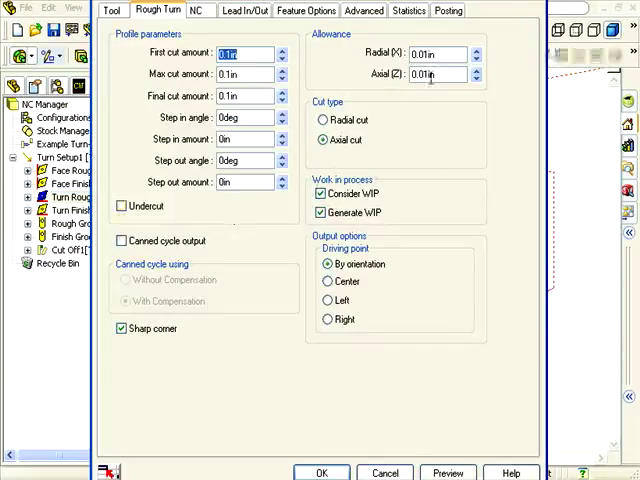
left_click(436, 52)
type(".3")
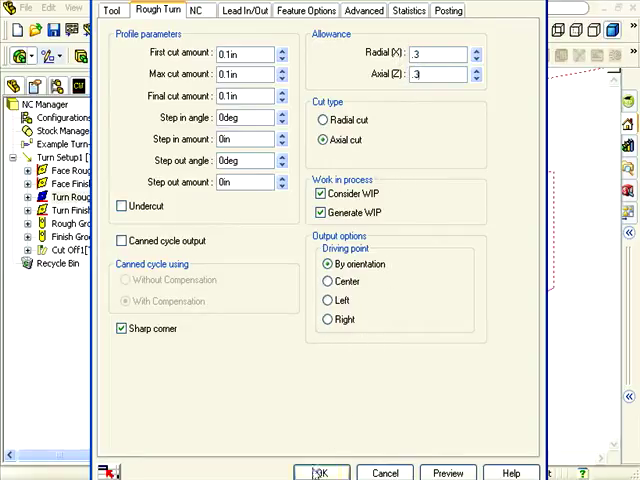
left_click(320, 472)
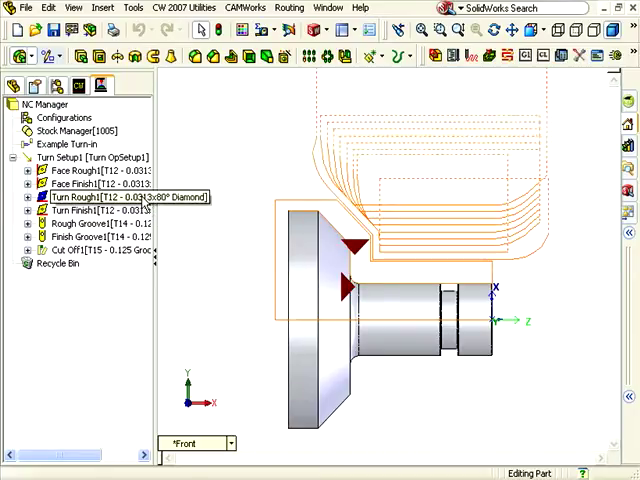
Insert a new turning operation from the Turn Rough operation's context menu
right_click(84, 196)
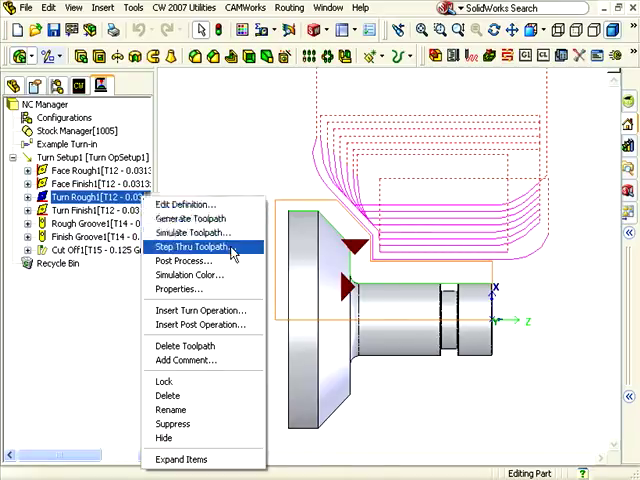
left_click(200, 310)
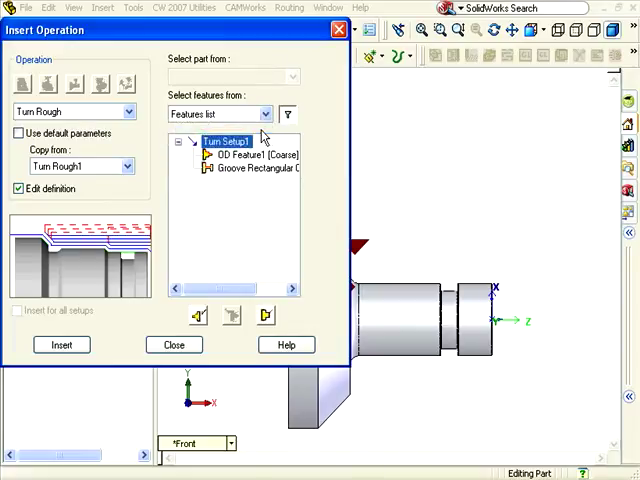
Insert a Turn Rough operation on OD Feature1, bringing up its parameter dialog
left_click(240, 156)
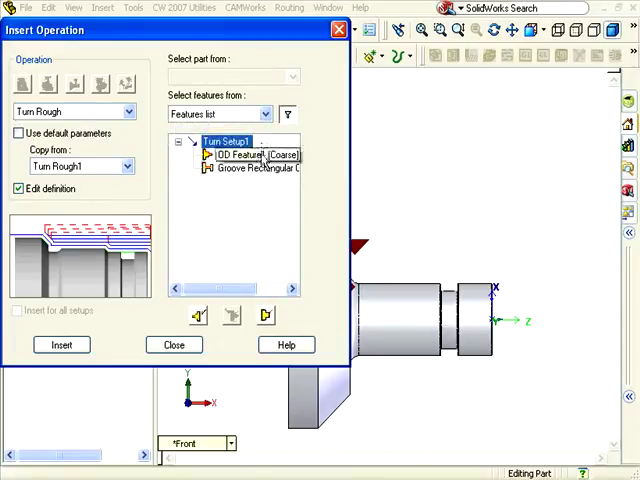
left_click(244, 156)
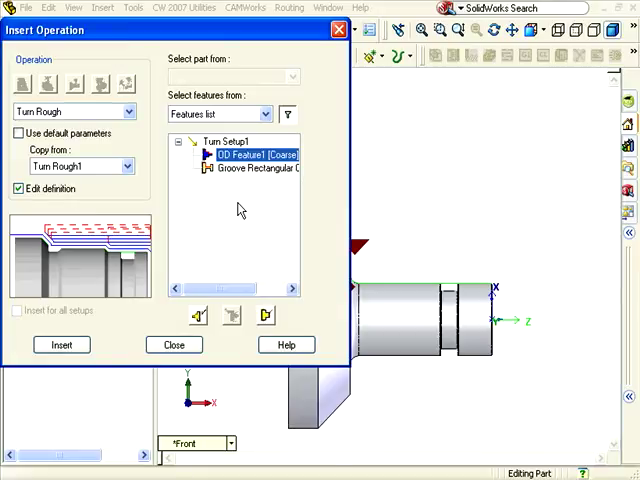
left_click(16, 188)
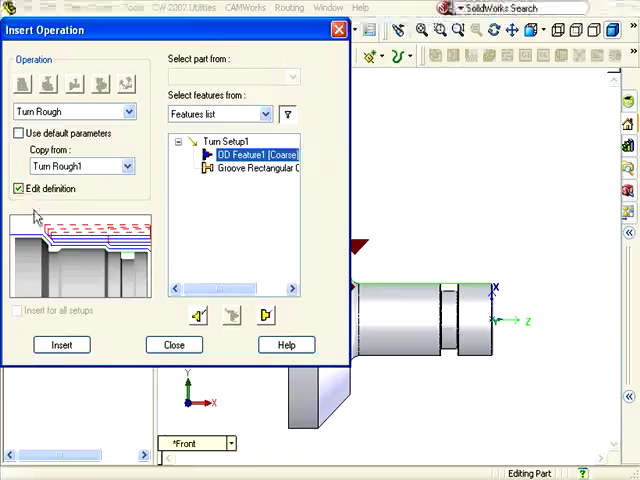
left_click(60, 344)
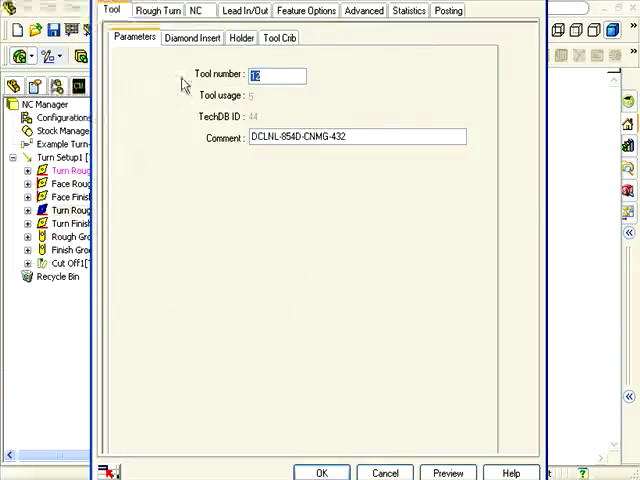
Give the new Turn Rough operation a cut amount of .01 and accept its parameters
left_click(156, 10)
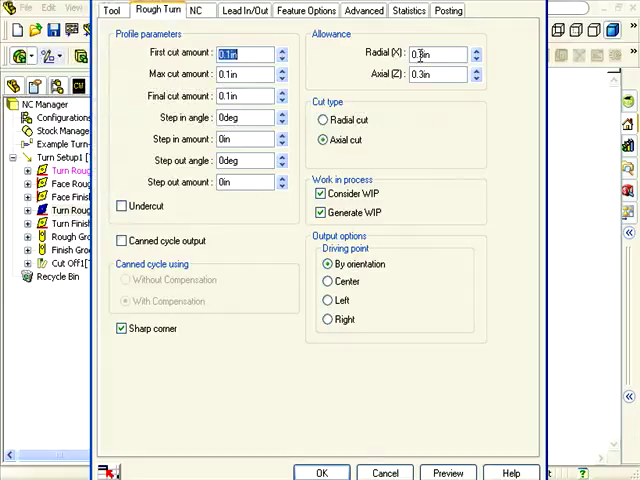
type(".01")
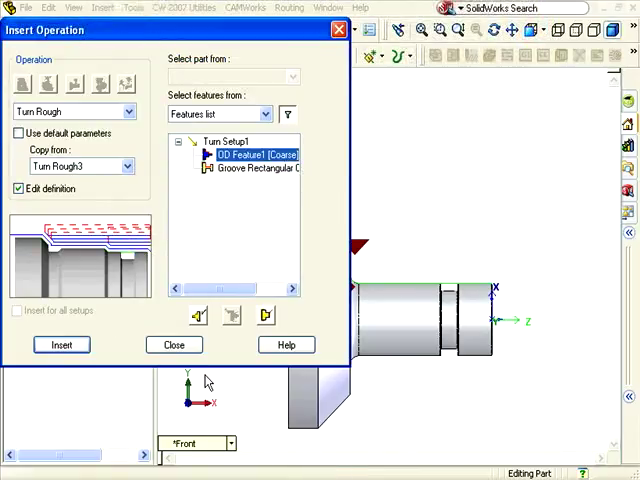
left_click(172, 344)
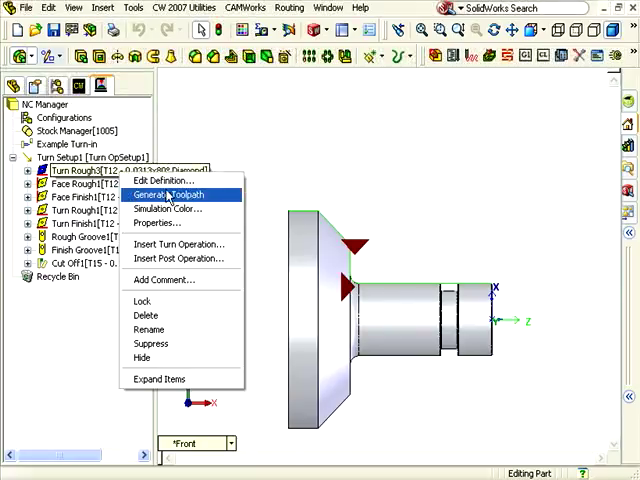
Generate the new Turn Rough toolpath, view it on the part, then clear the display
left_click(172, 194)
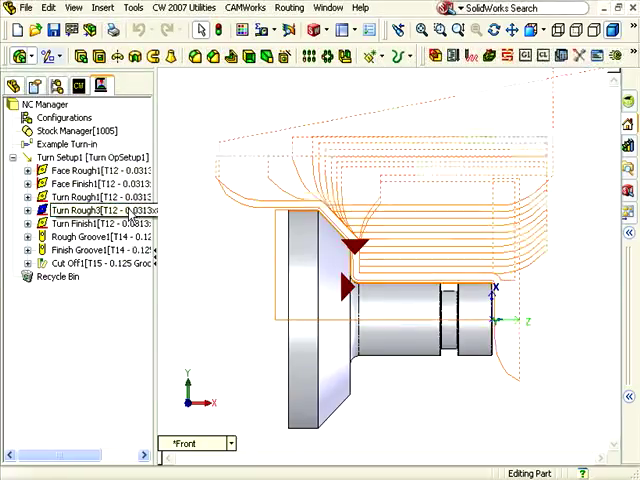
left_click(90, 210)
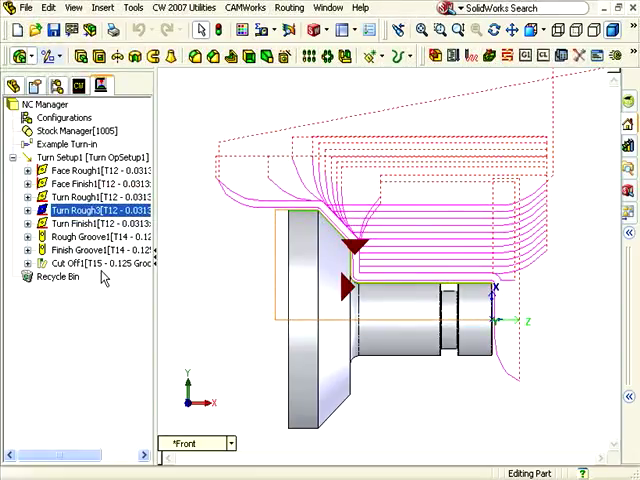
left_click(90, 222)
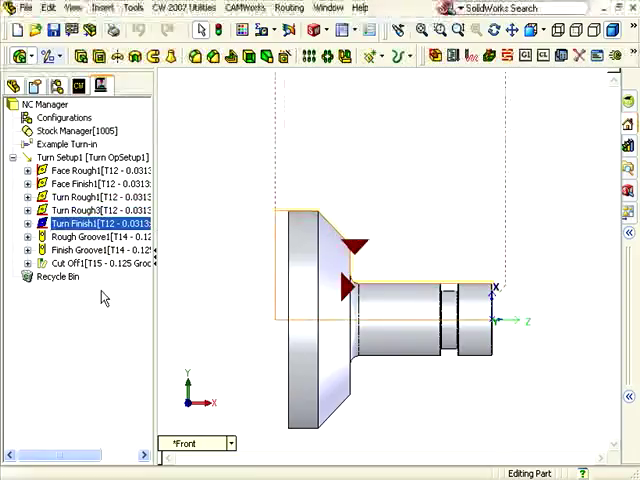